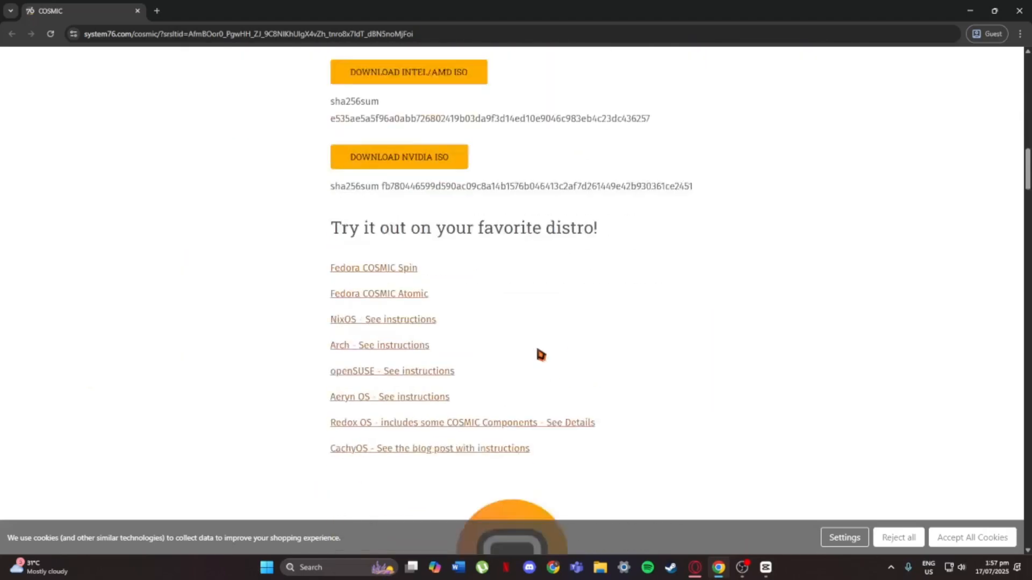
scroll(down, 3)
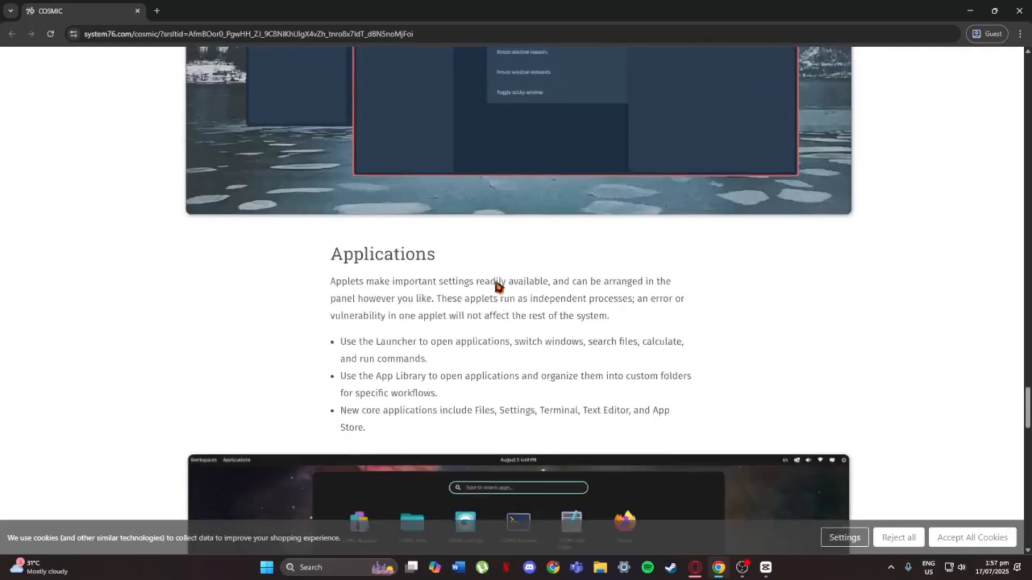